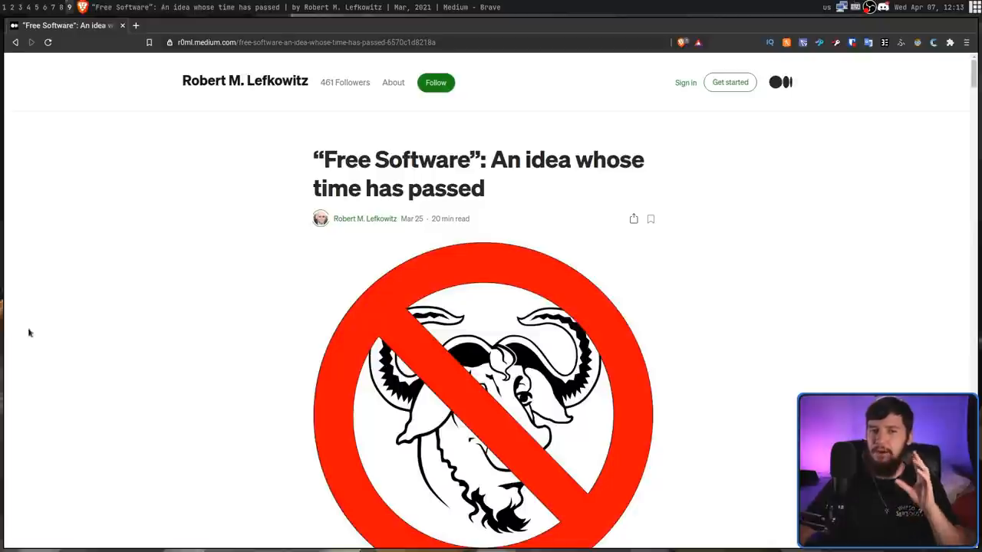
Step: Skim down the article, then back up to the Liberal Software and political software paragraphs
scroll("down", 3)
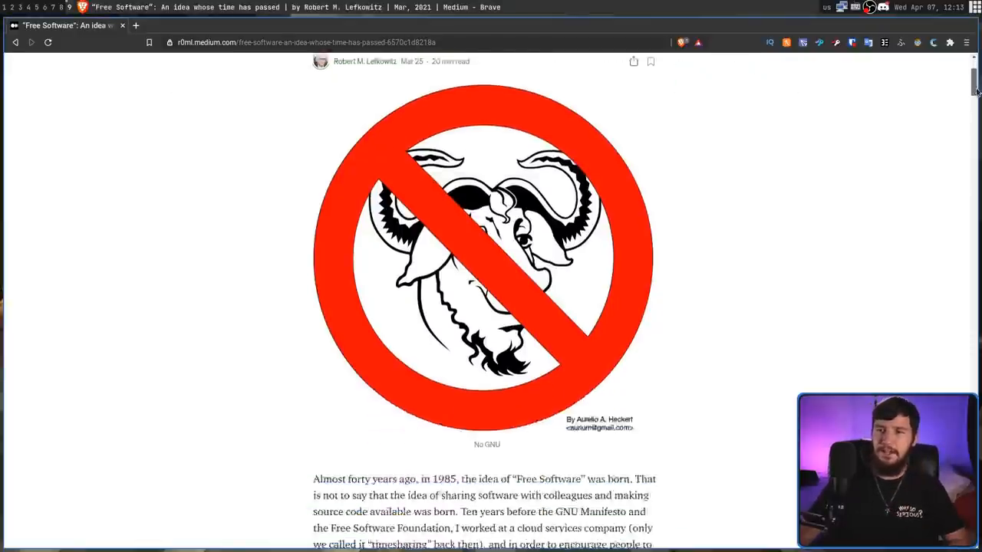
scroll("down", 3)
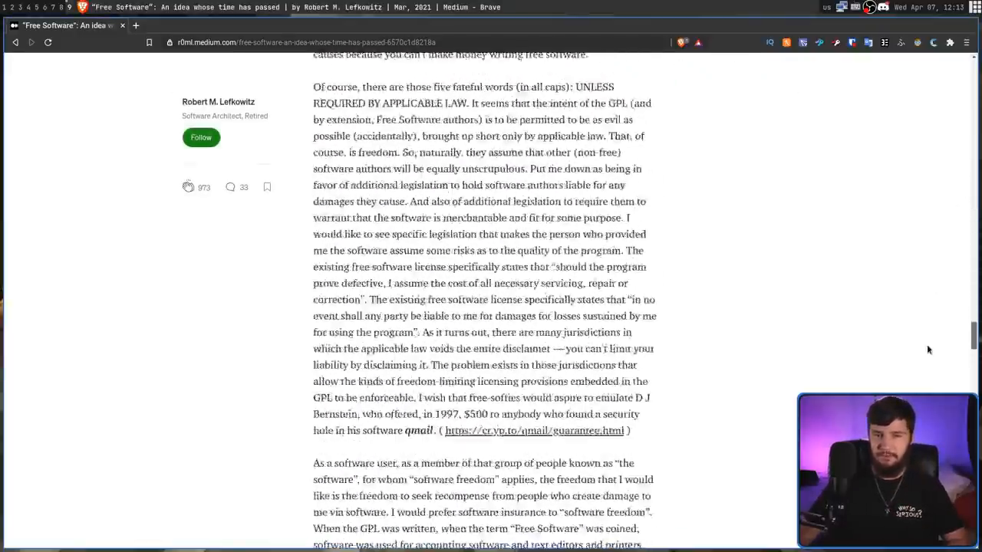
scroll("down", 3)
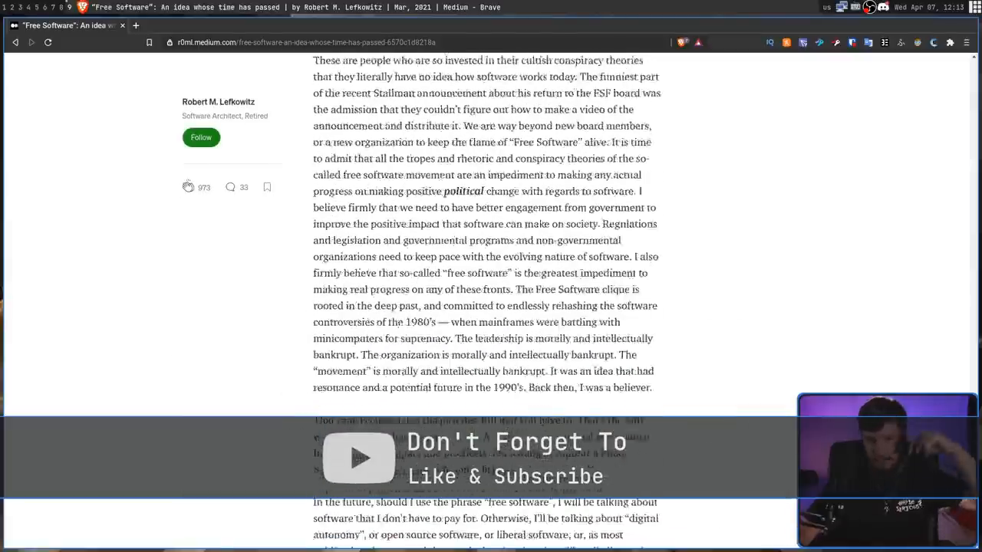
scroll("down", 3)
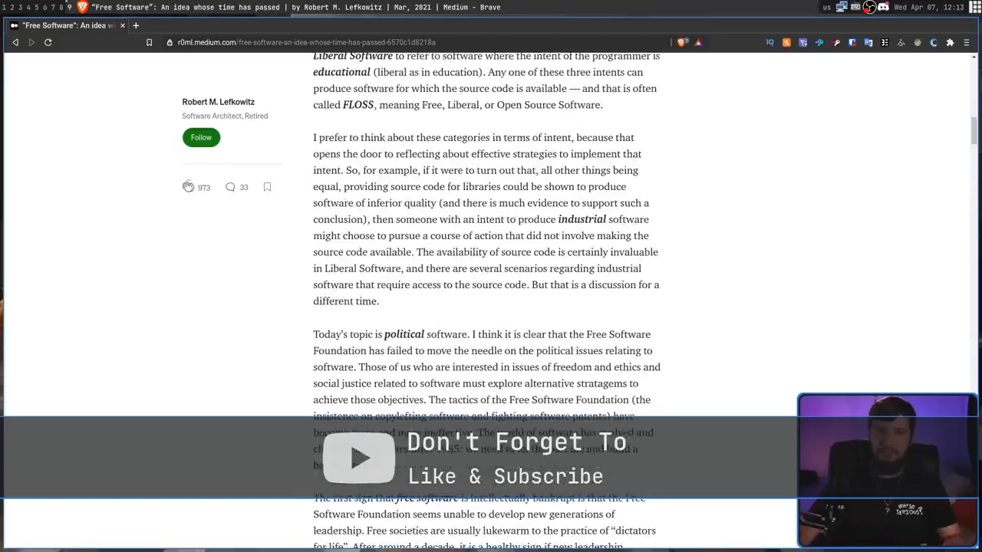
scroll("up", 3)
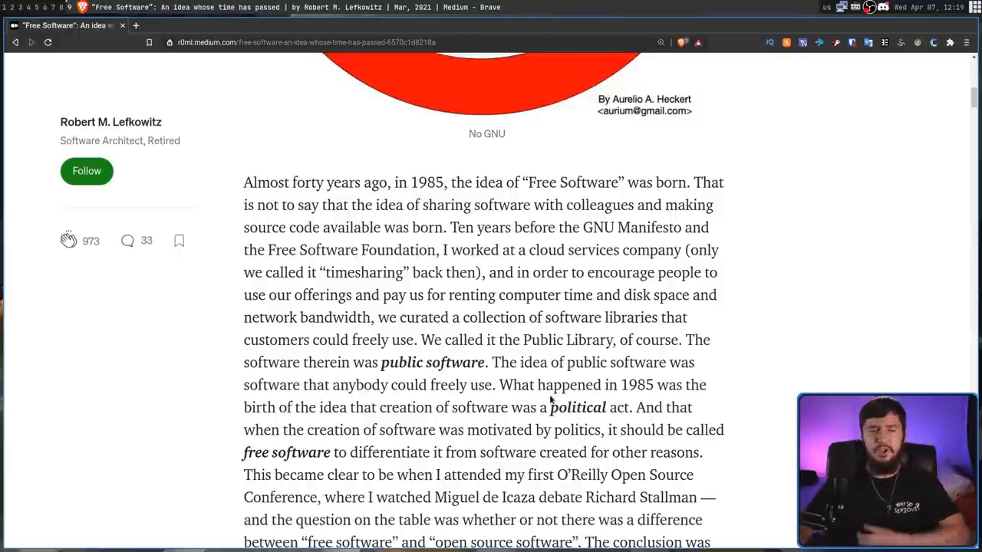
mouse_move(562, 380)
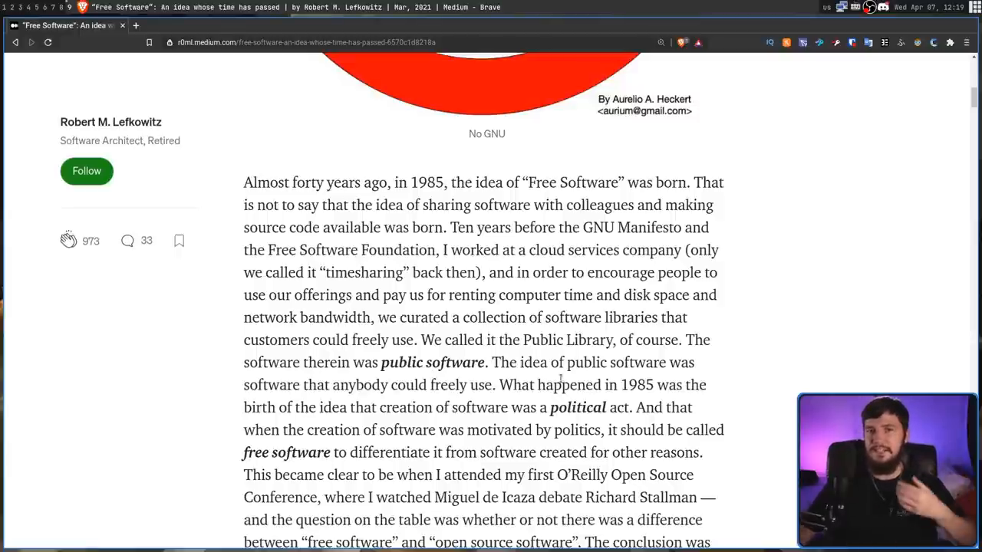
Step: Read from 'Almost forty years ago' down to 'Today's topic is political software'
scroll("down", 3)
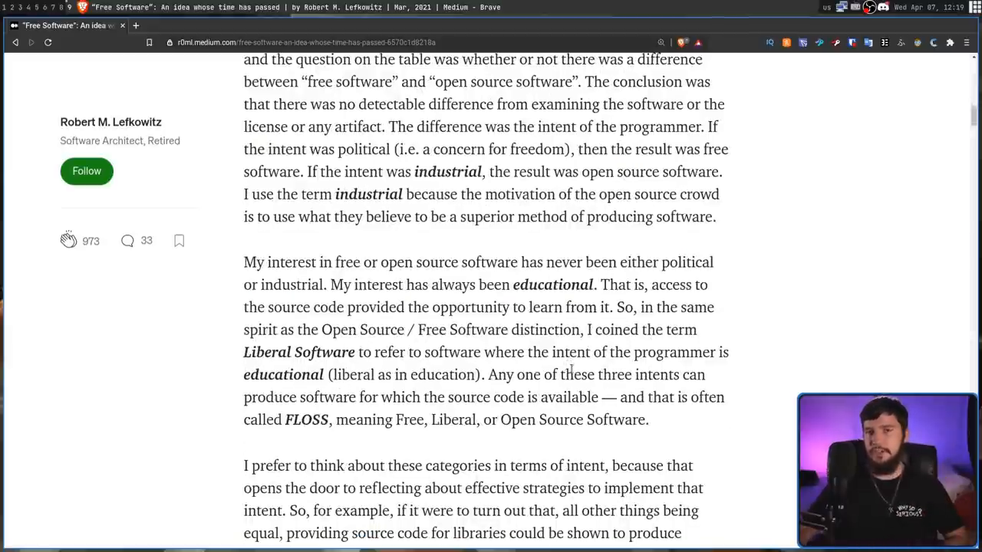
scroll("down", 3)
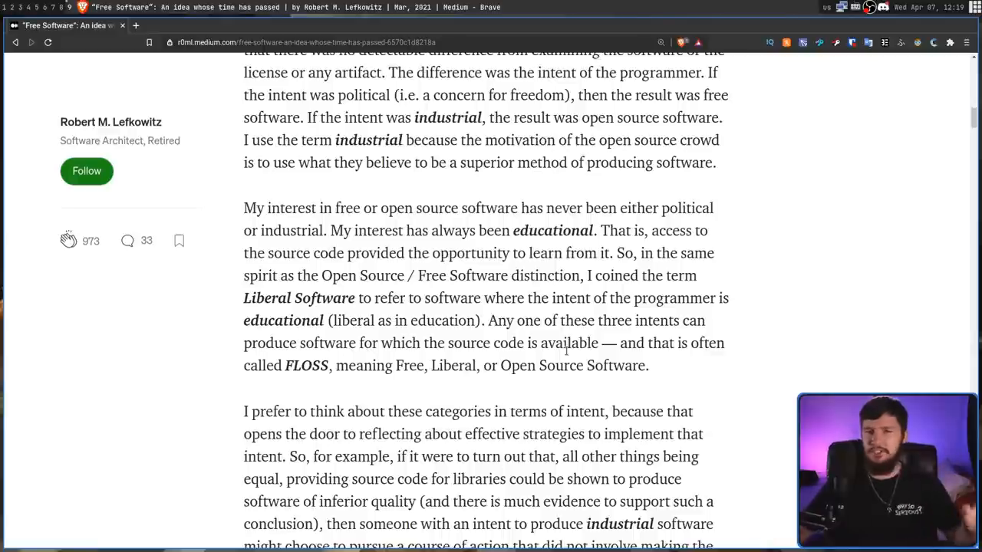
scroll("down", 3)
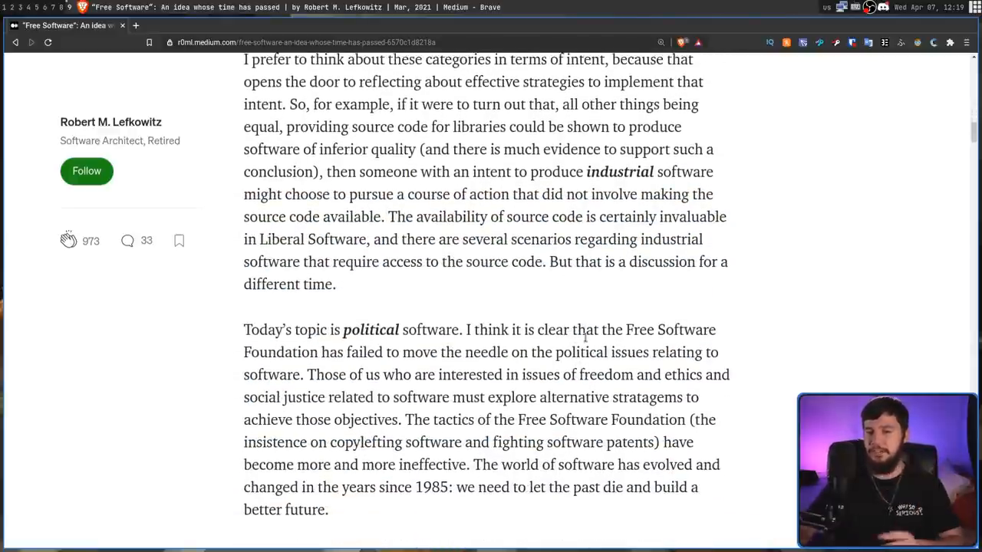
Step: Scroll to the 'The first sign that free software…' paragraph and Truman's quote
scroll("down", 3)
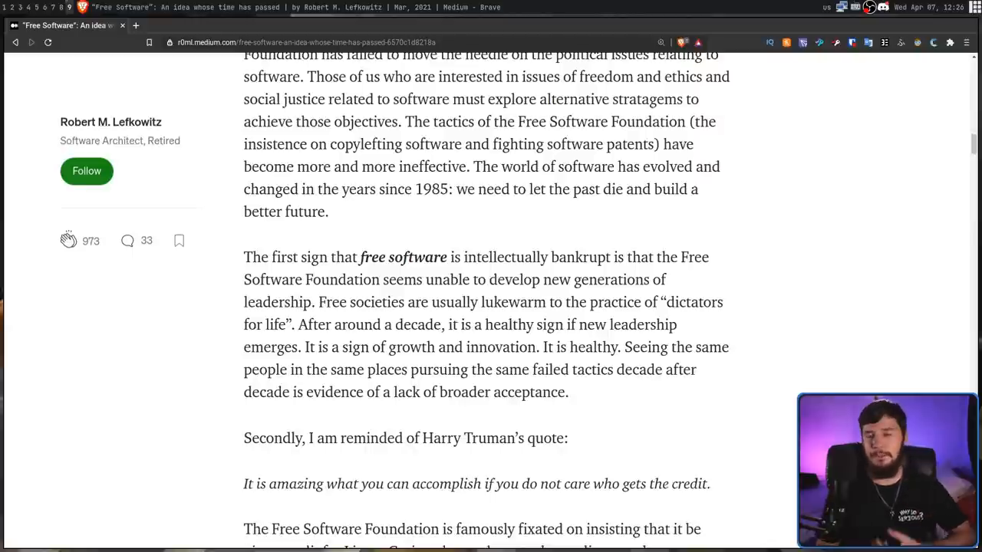
Step: Scroll to the Linux credit paragraph and the 'Thirdly, the rhetoric…' frying-pan point
scroll("down", 3)
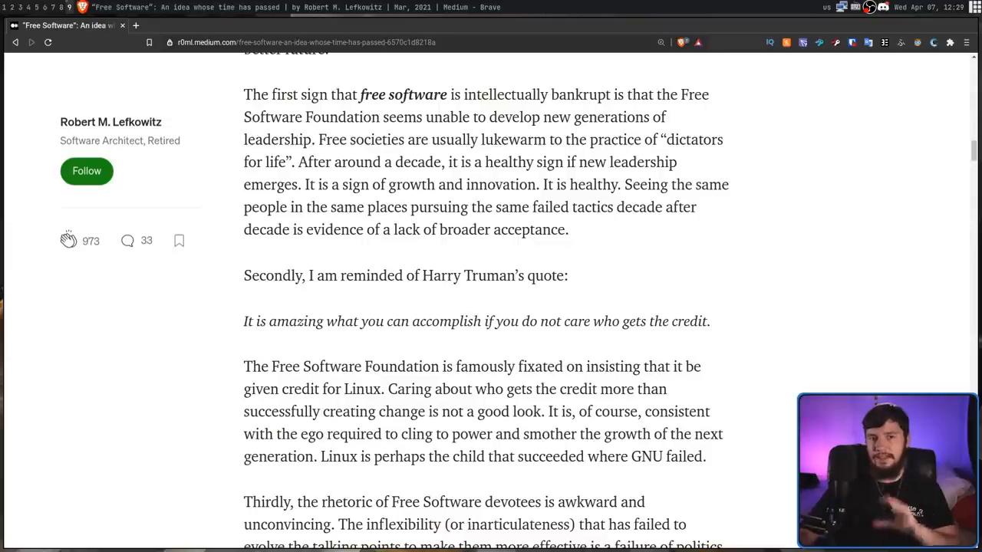
mouse_move(744, 457)
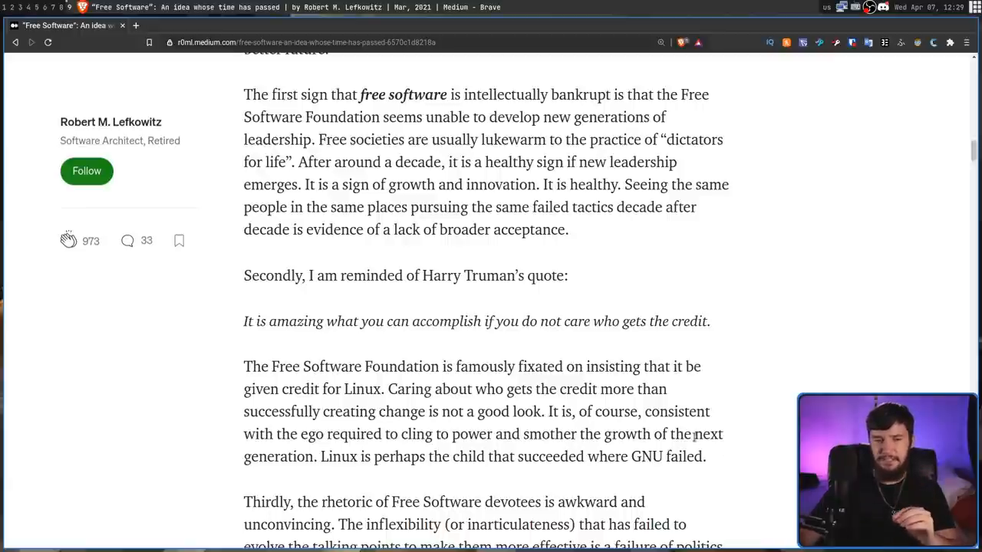
mouse_move(689, 439)
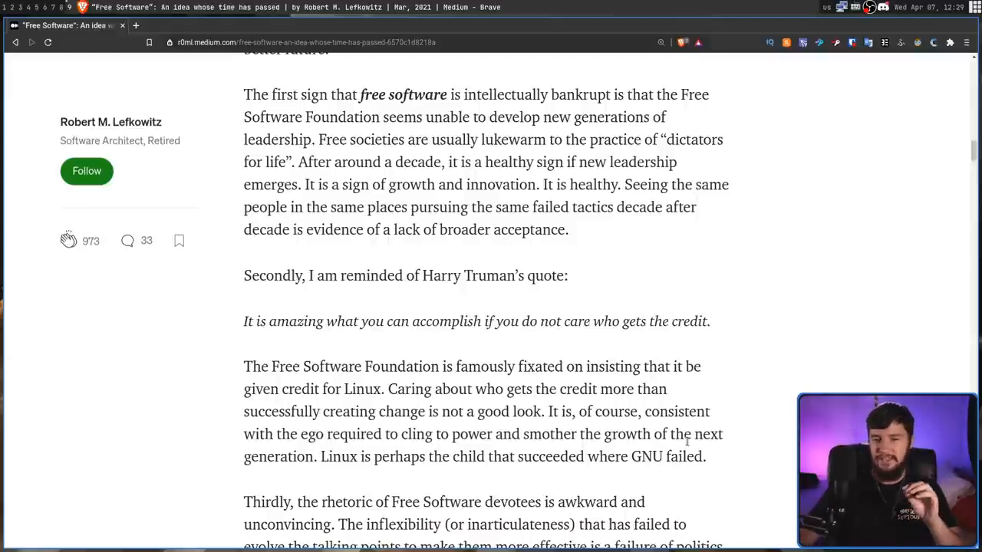
scroll("down", 3)
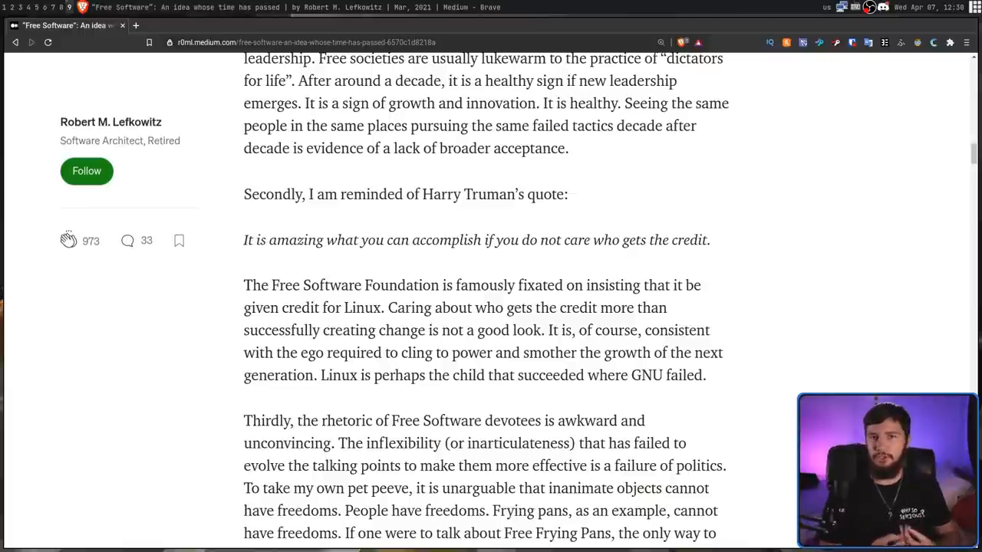
Step: Highlight the Linux-succeeded-where-GNU-failed sentence, then scroll to the Through the Looking Glass reference
left_click_drag(321, 376, 700, 376)
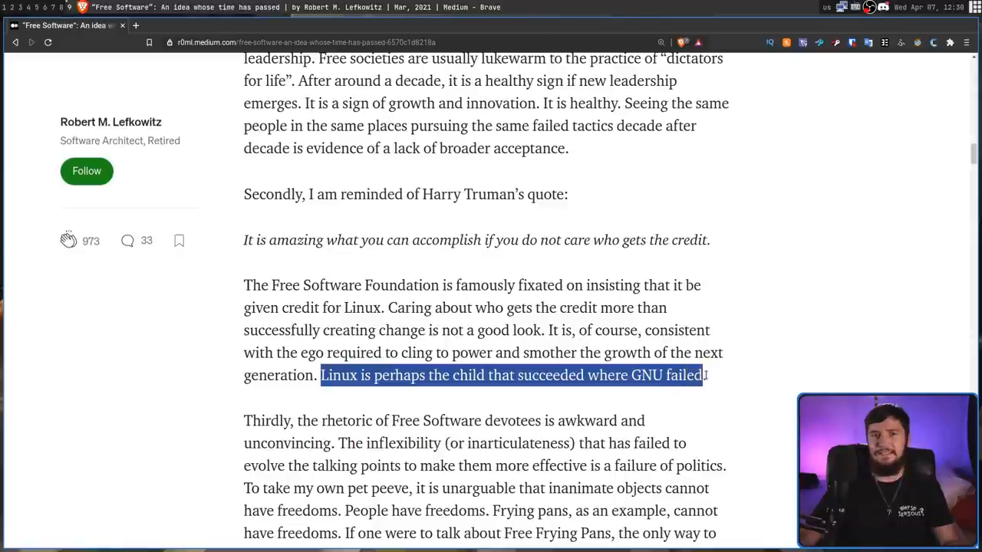
scroll("down", 3)
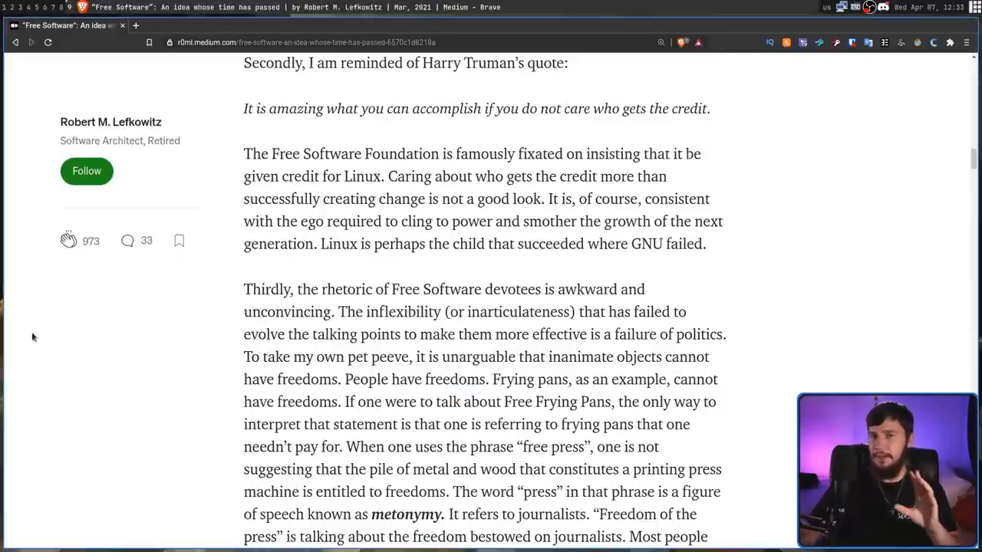
mouse_move(564, 326)
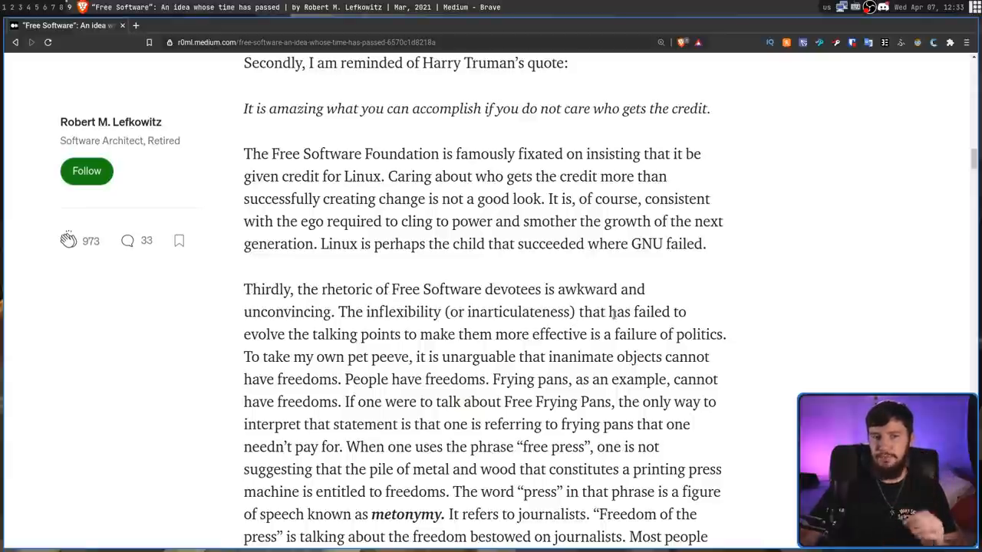
scroll("down", 3)
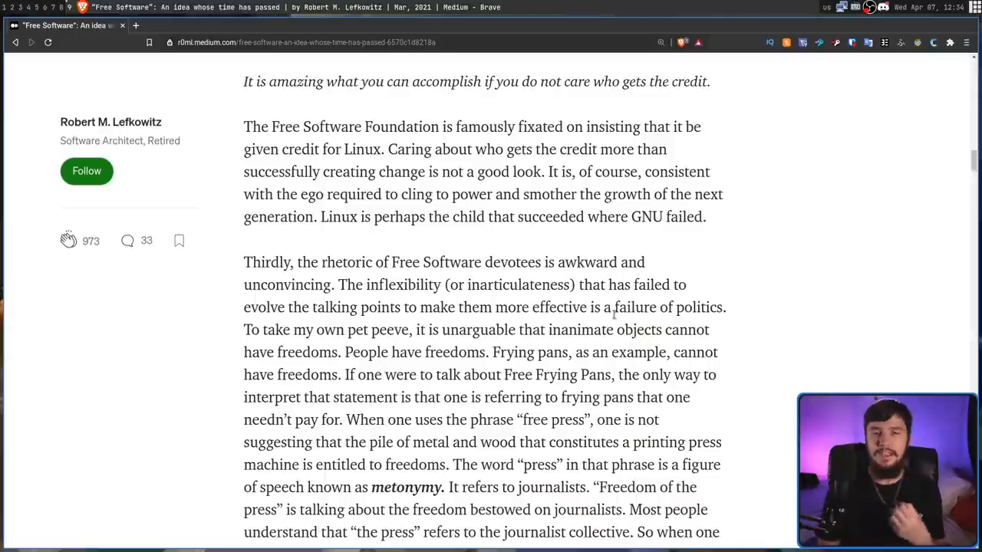
scroll("down", 3)
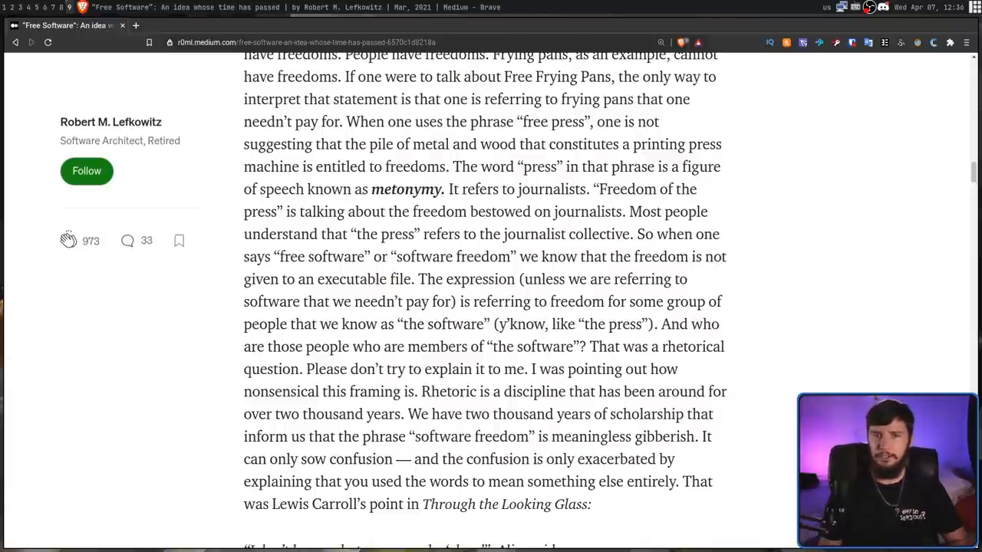
Step: Scroll past the rhetoric paragraph to the Humpty Dumpty dialogue and software-user freedoms paragraph
scroll("up", 3)
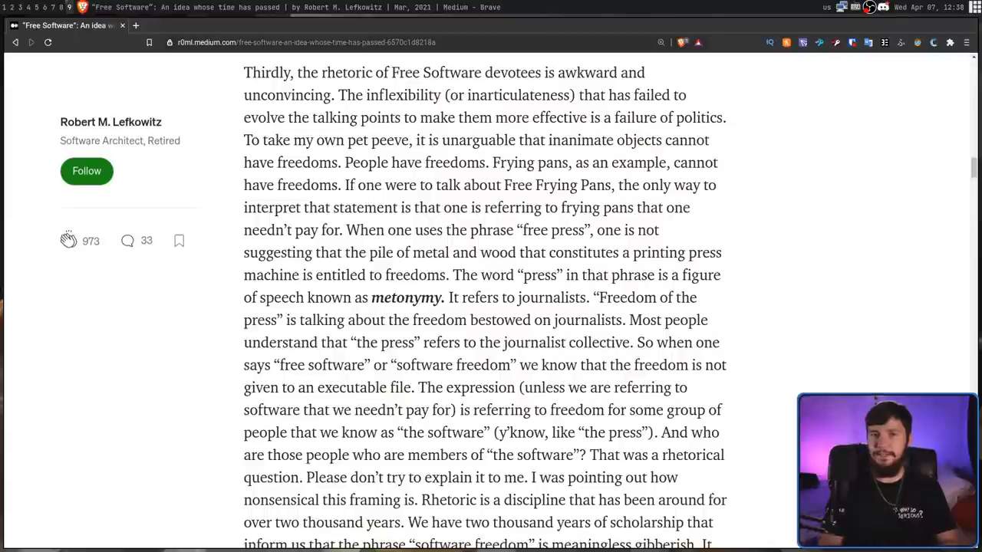
scroll("down", 3)
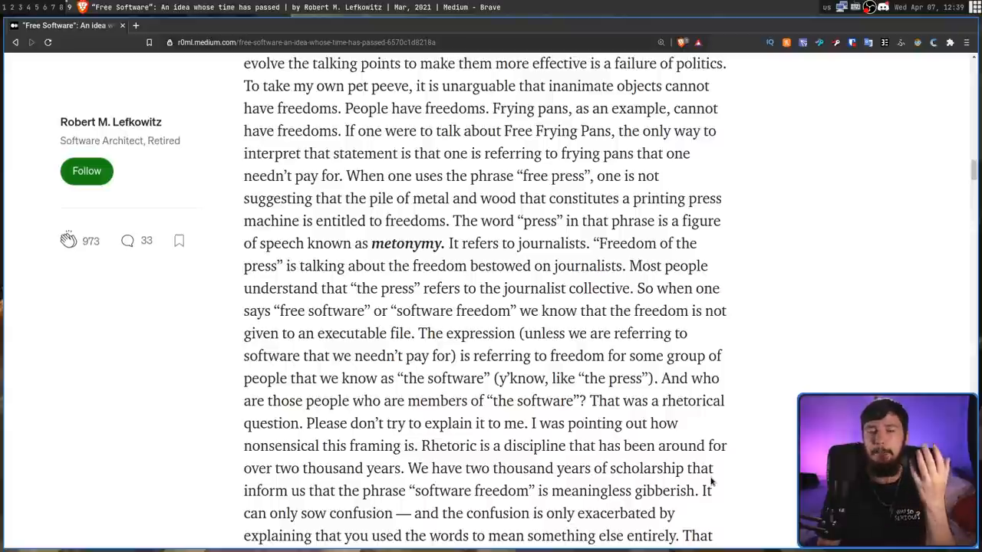
scroll("down", 3)
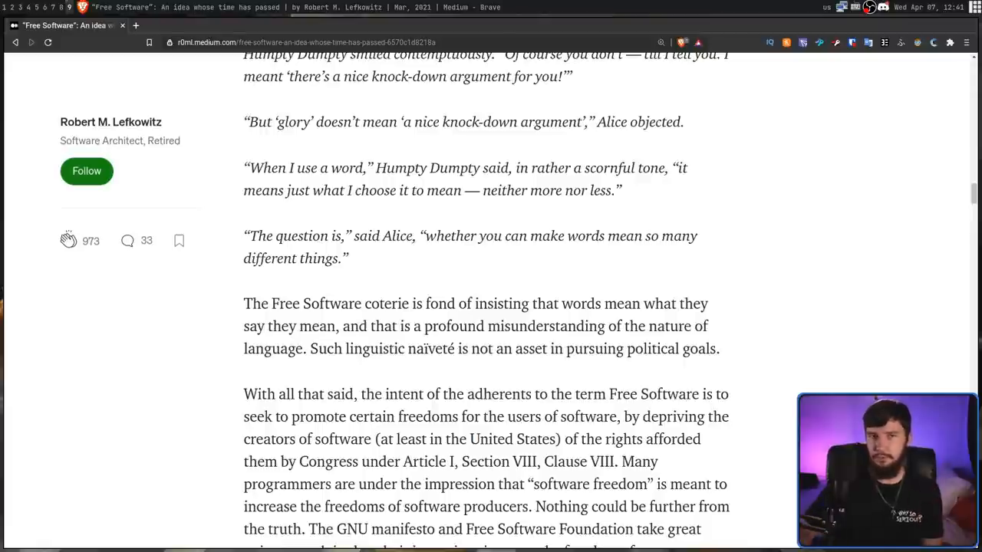
Step: Scroll to the GPLv3 disclaimer of warranty and limitation of liability passage
scroll("down", 3)
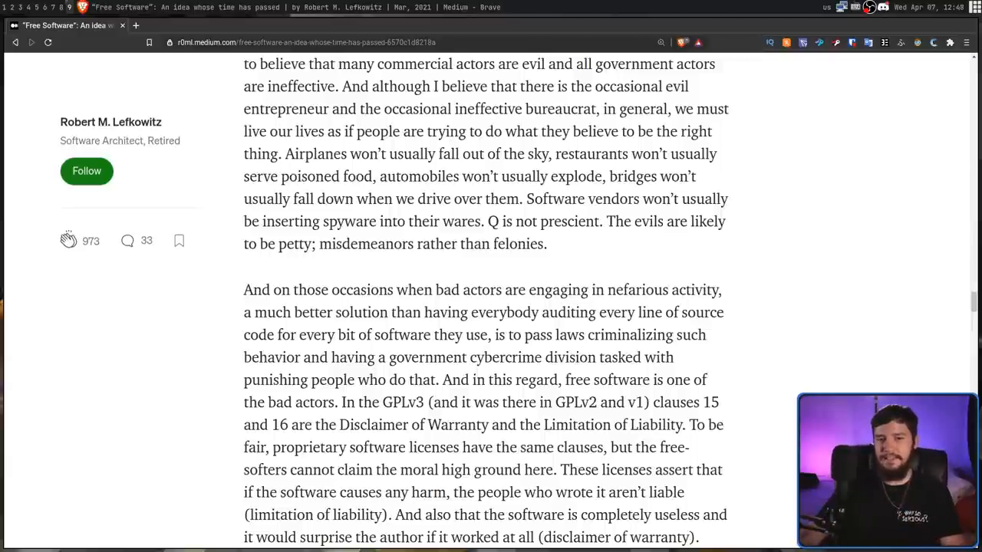
mouse_move(621, 248)
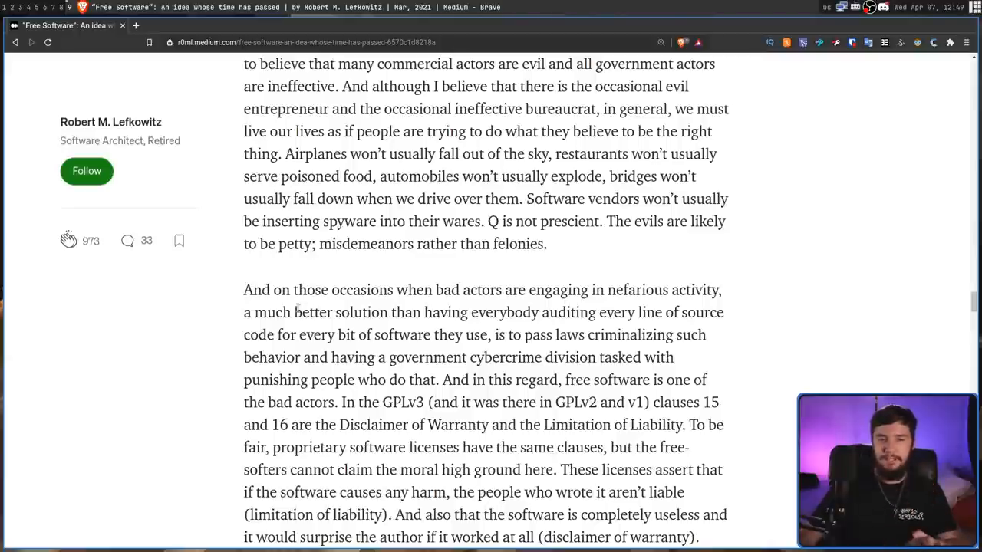
mouse_move(426, 313)
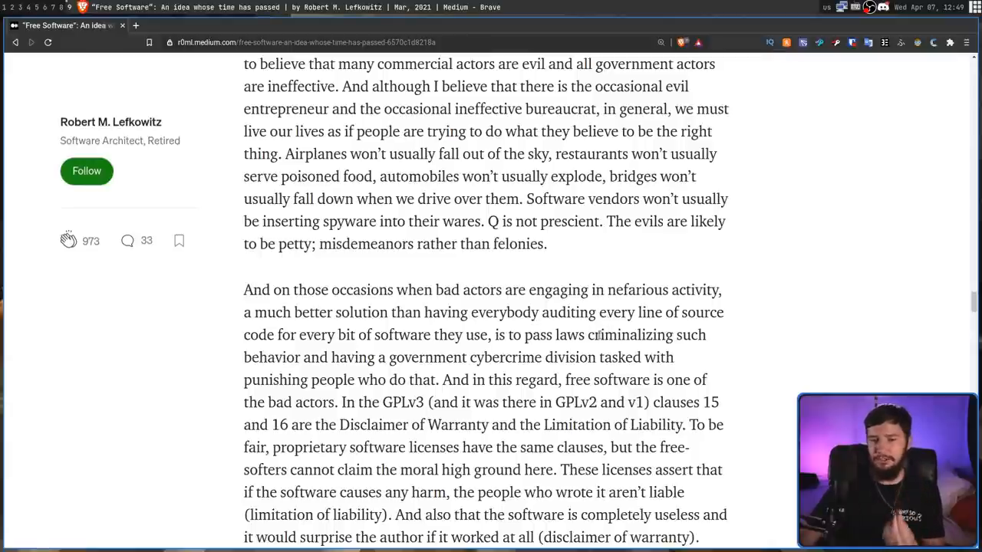
mouse_move(367, 350)
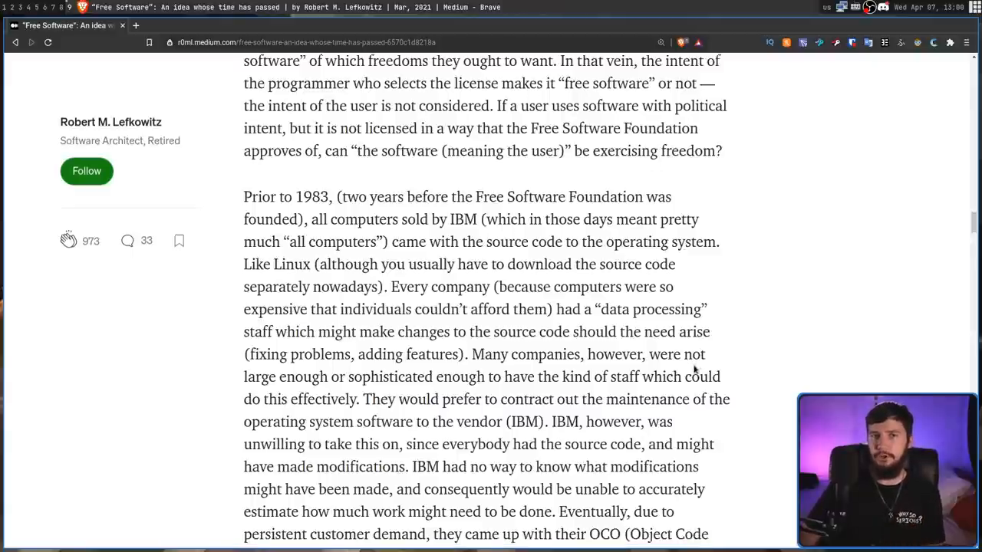
Step: Read on to IBM's OCO program and the Free Software Foundation's founding two years later
right_click(694, 371)
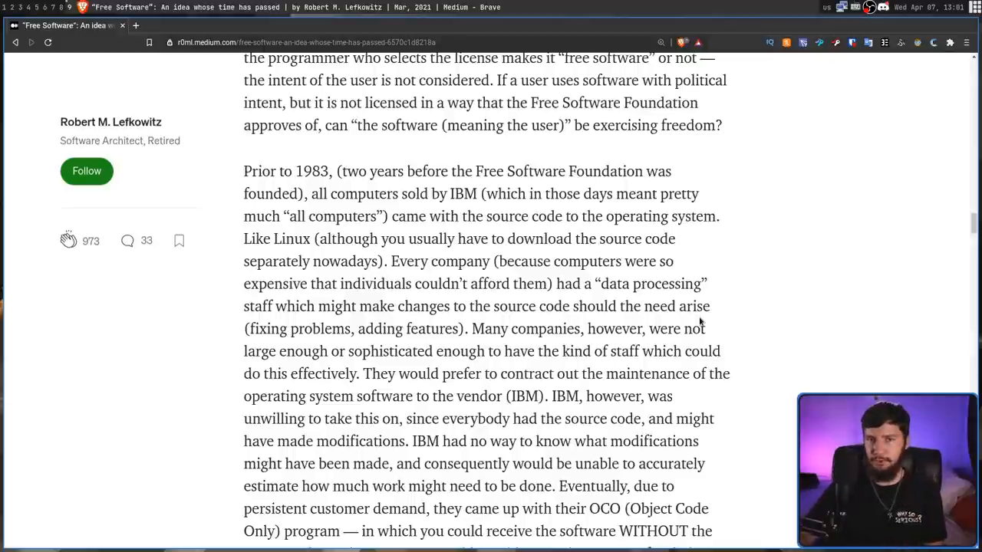
scroll("down", 3)
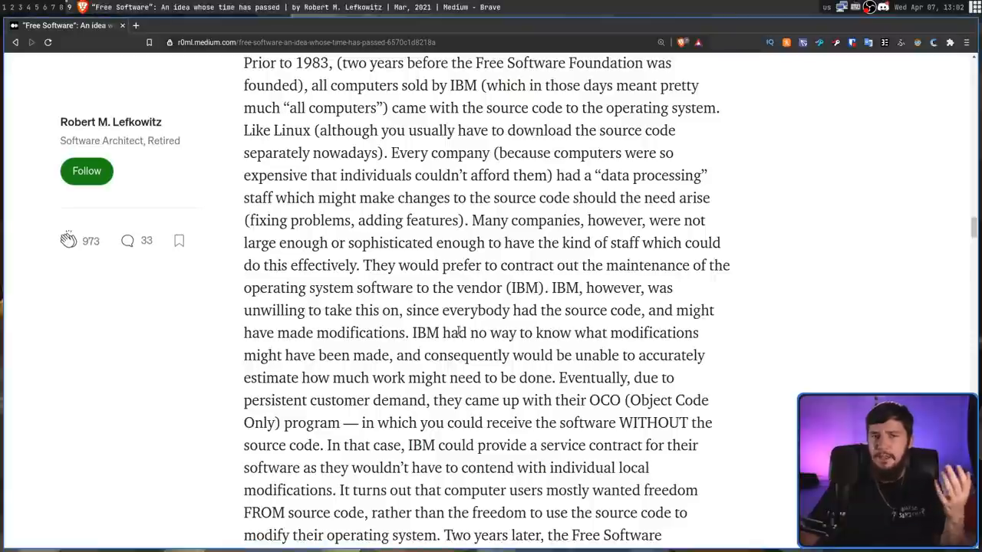
scroll("down", 3)
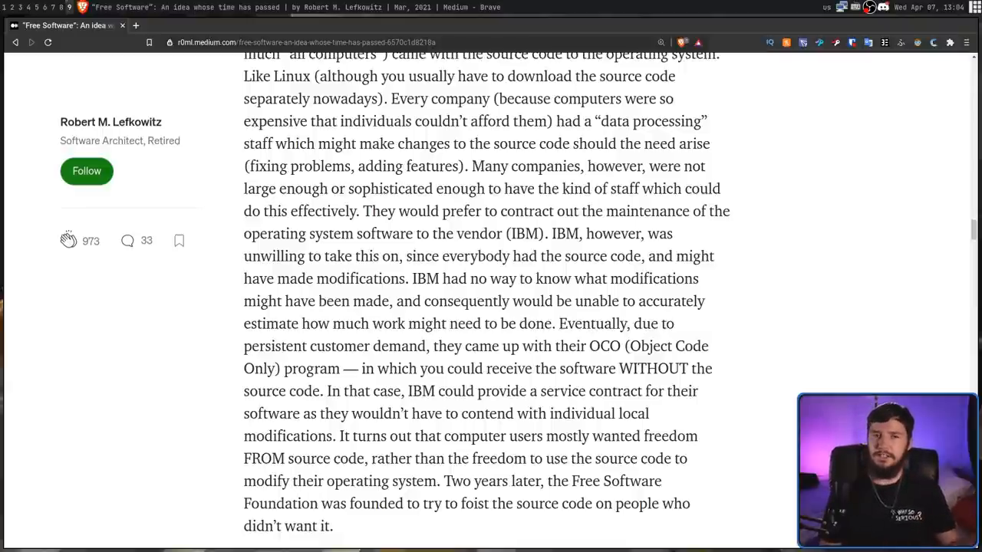
Step: Scroll to the source-code conspiracy theory paragraph and select part of its text
scroll("down", 3)
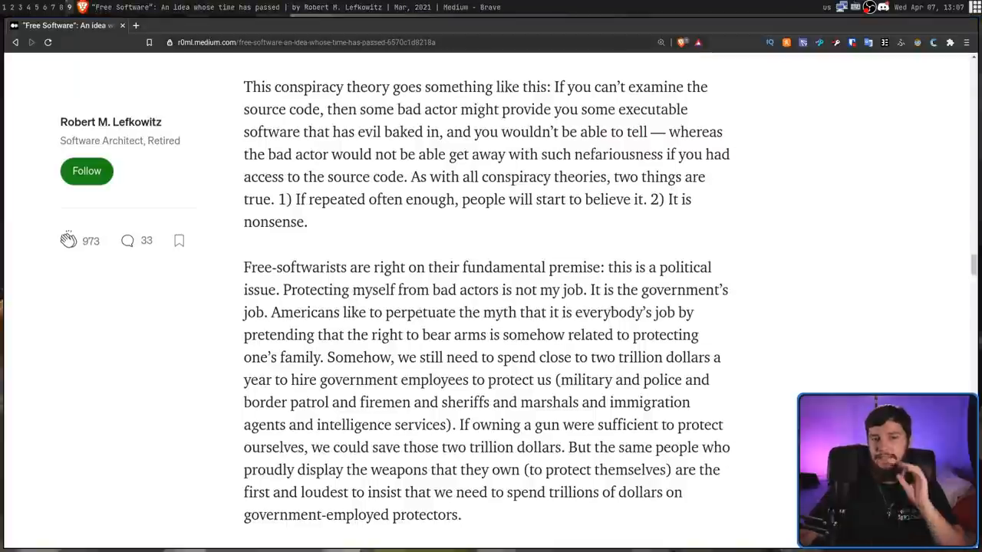
left_click_drag(271, 313, 520, 492)
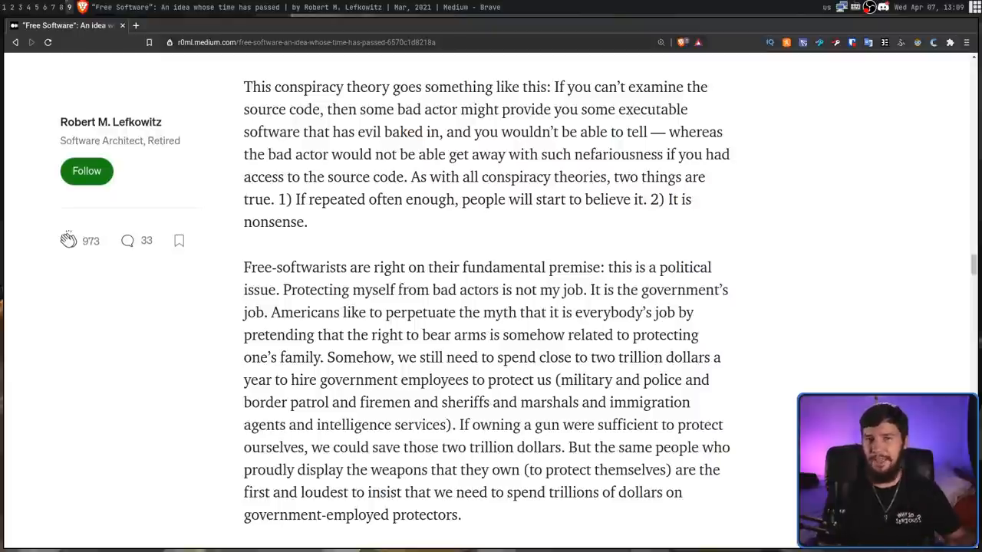
Step: Scroll to the 'Free-softwarites like to use beer metaphors' paragraph
scroll("down", 3)
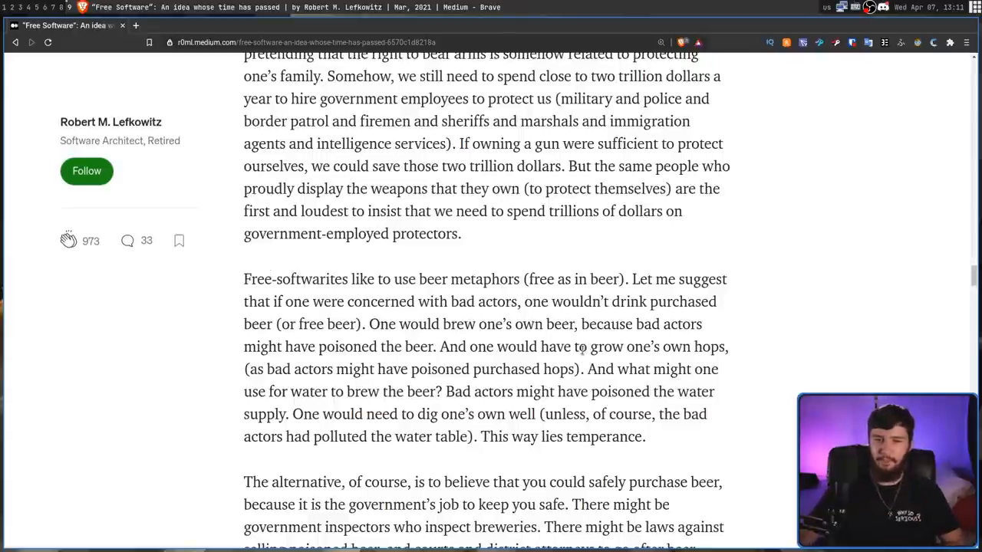
mouse_move(619, 366)
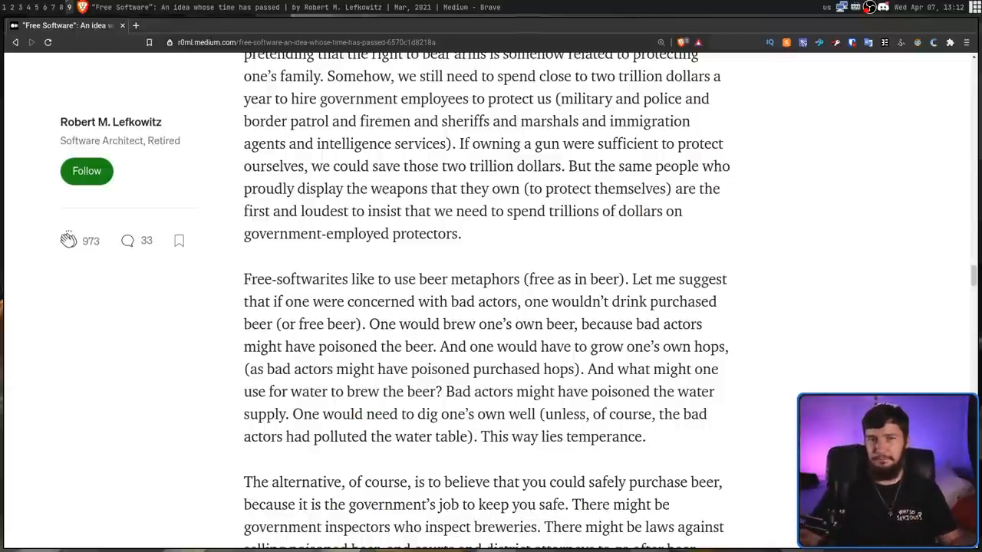
Step: Scroll past the beer-poisoning argument to the investment bank's custom Windows anecdote
scroll("down", 3)
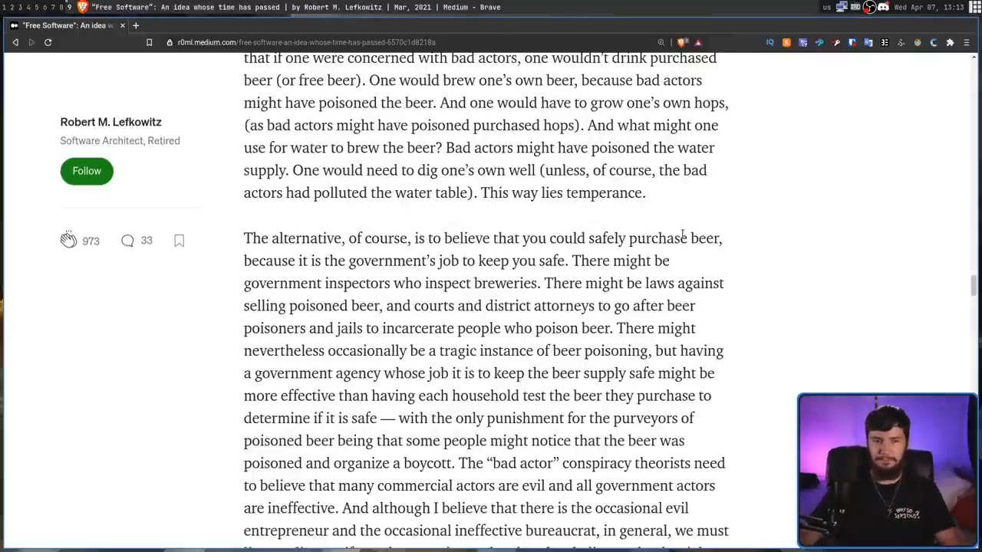
left_click_drag(283, 261, 566, 261)
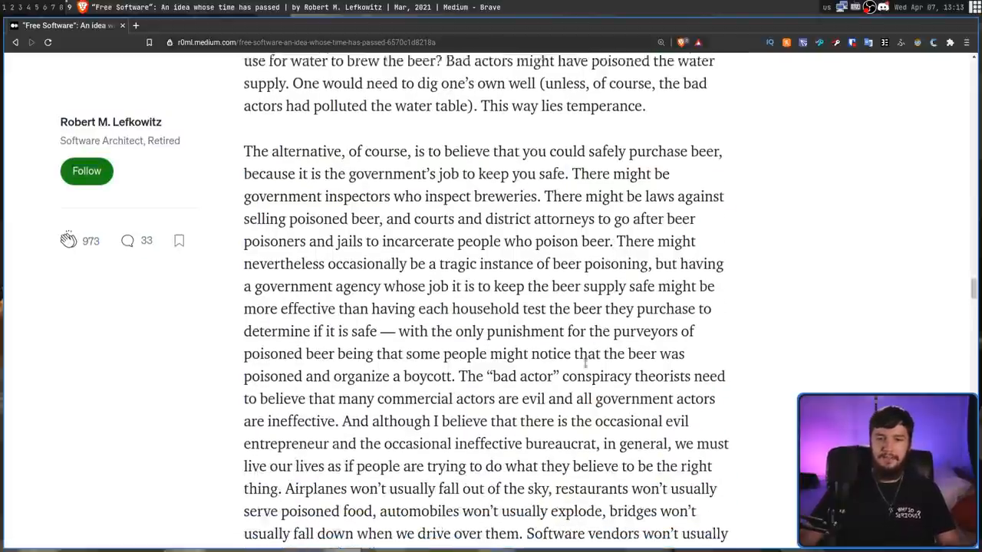
scroll("down", 3)
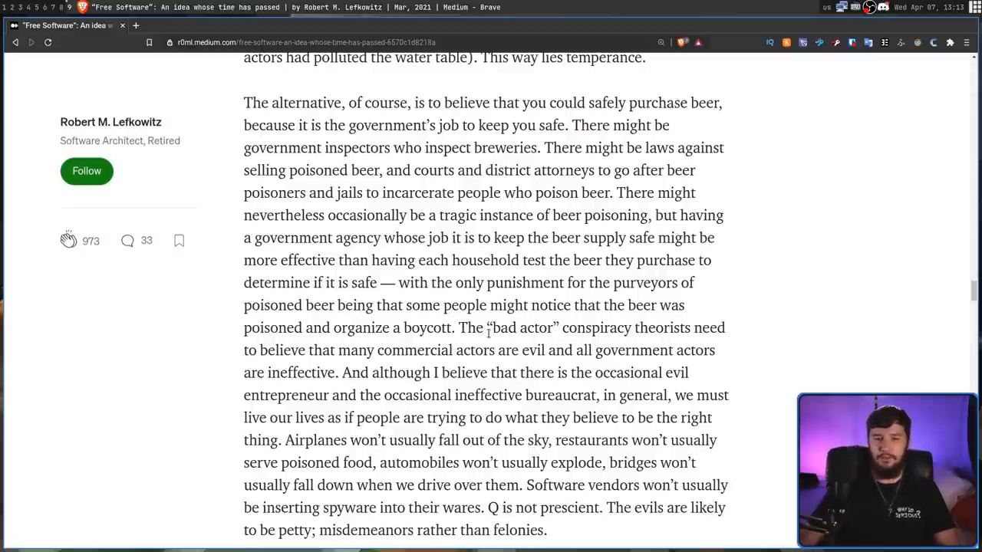
scroll("down", 3)
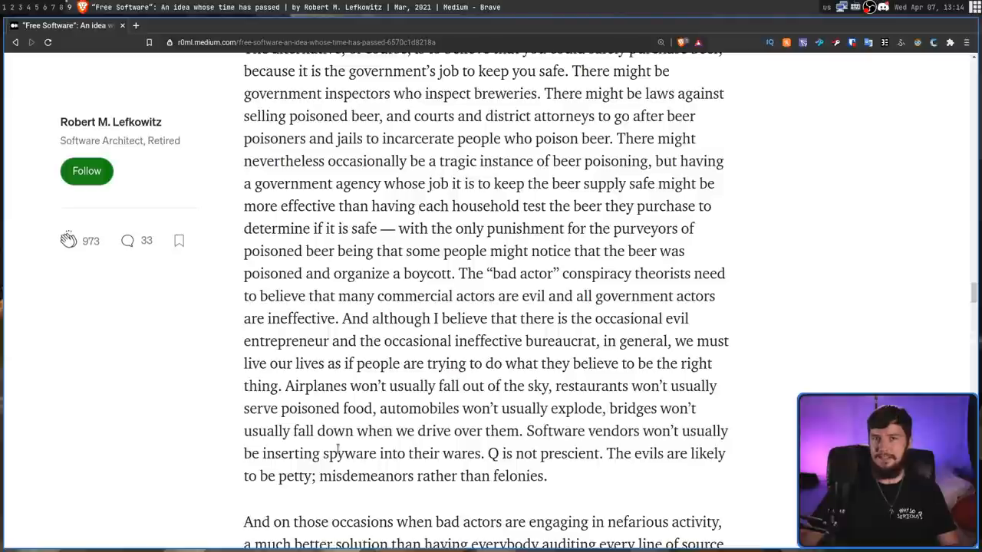
mouse_move(369, 445)
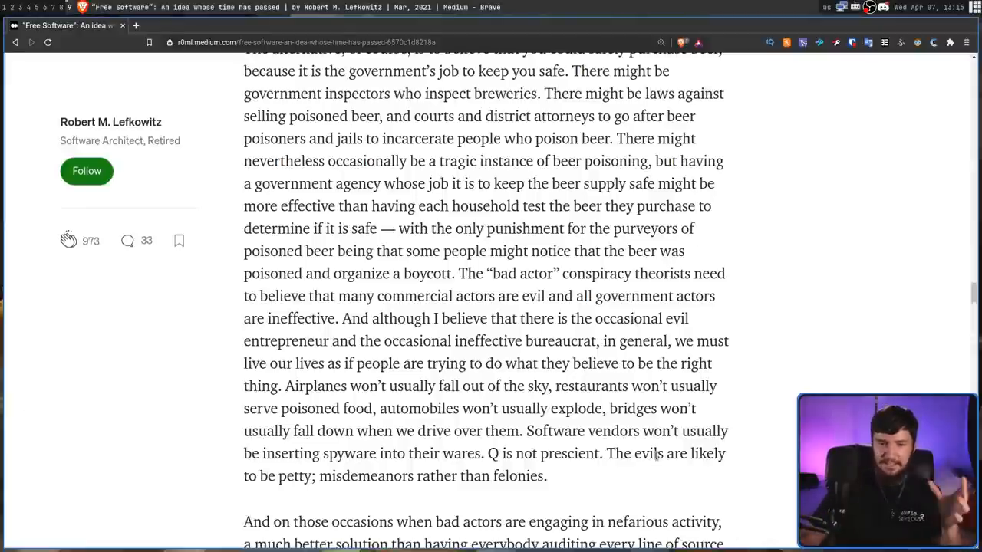
scroll("down", 3)
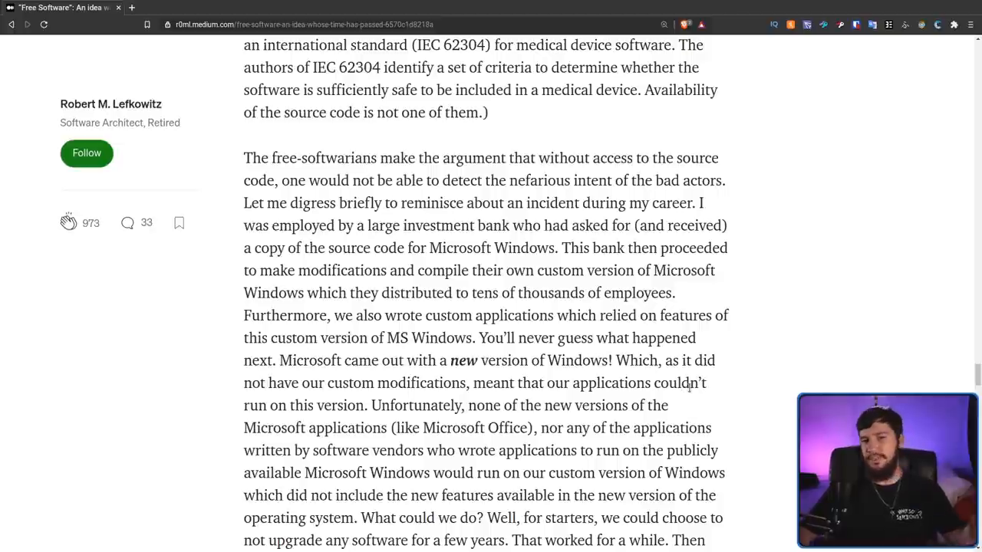
mouse_move(705, 401)
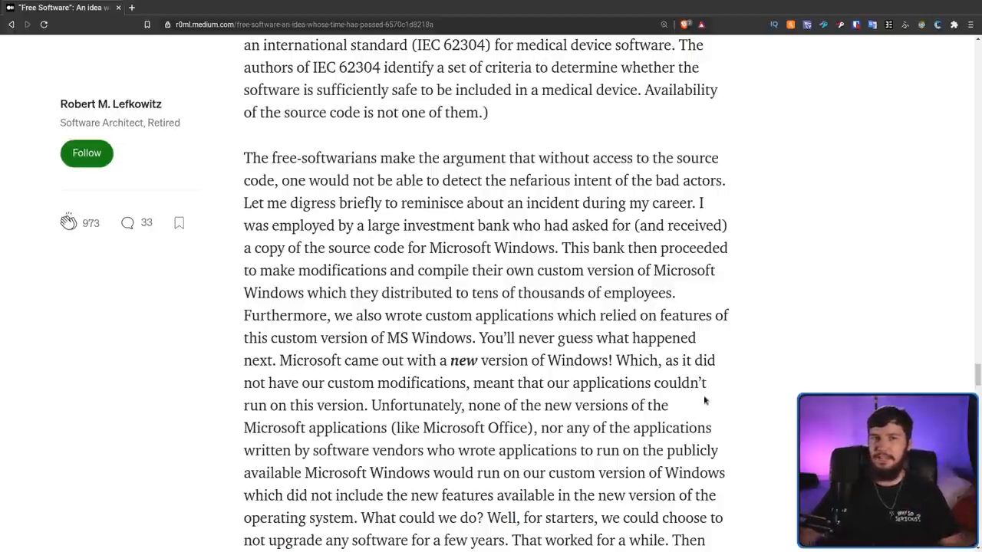
Step: Scroll through the VMware two-virtual-machines outcome to 'The point being' paragraph
scroll("down", 3)
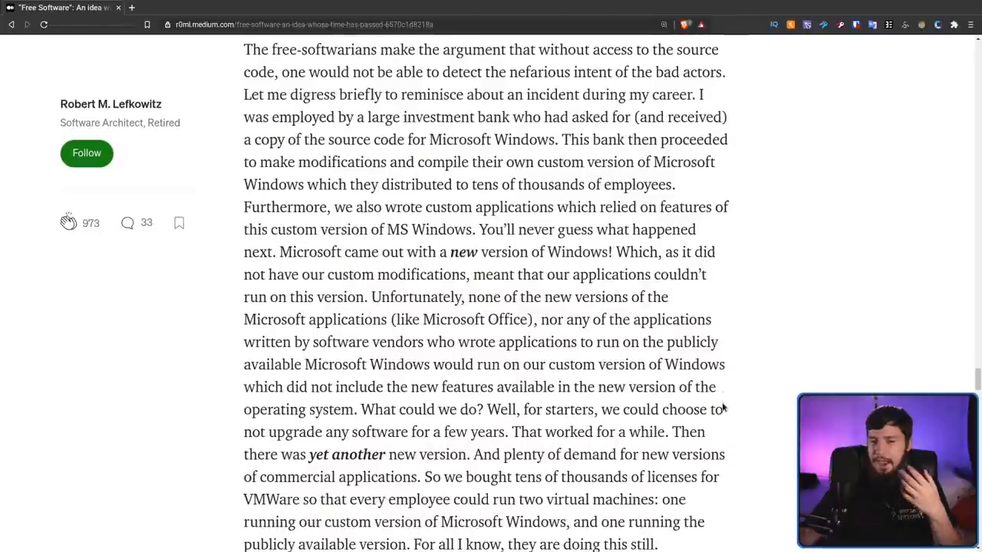
scroll("down", 3)
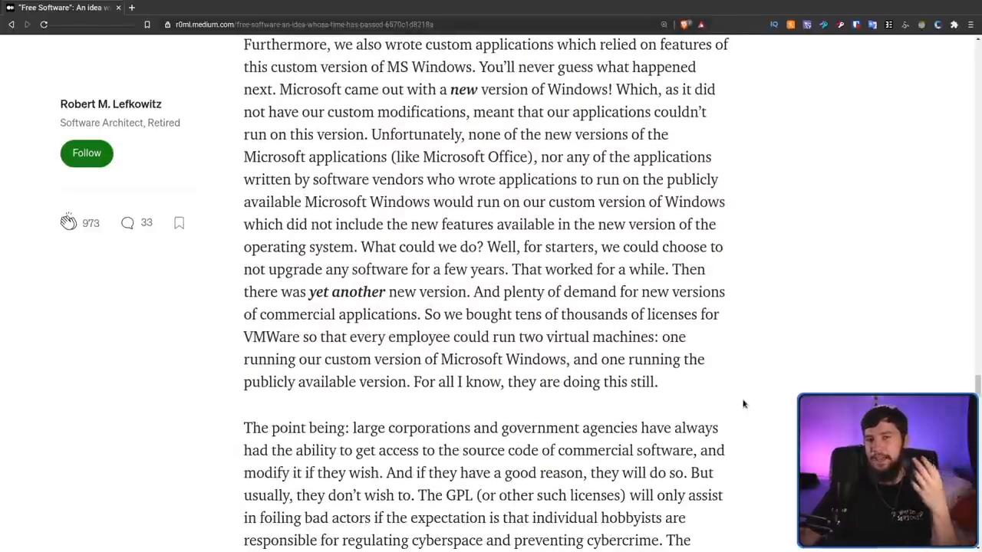
mouse_move(731, 406)
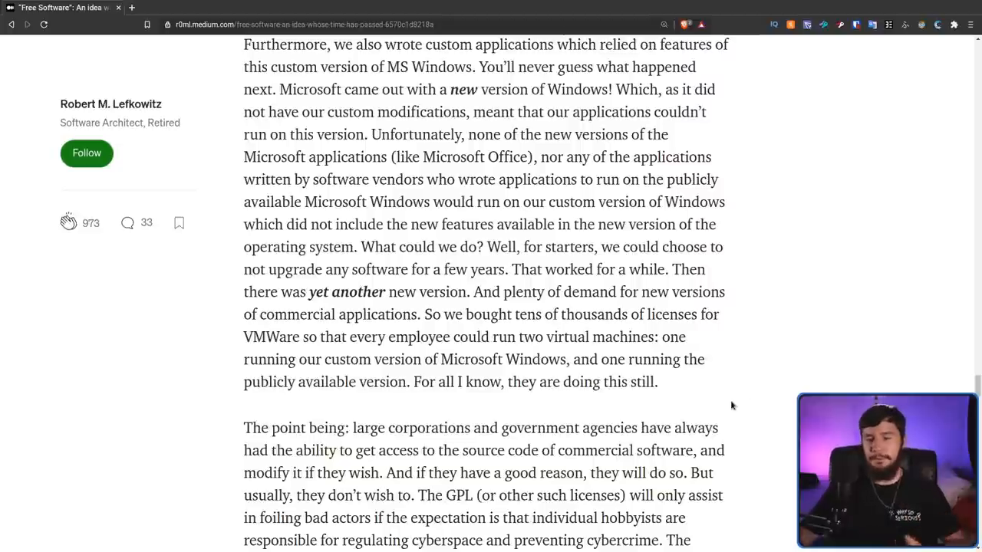
scroll("down", 3)
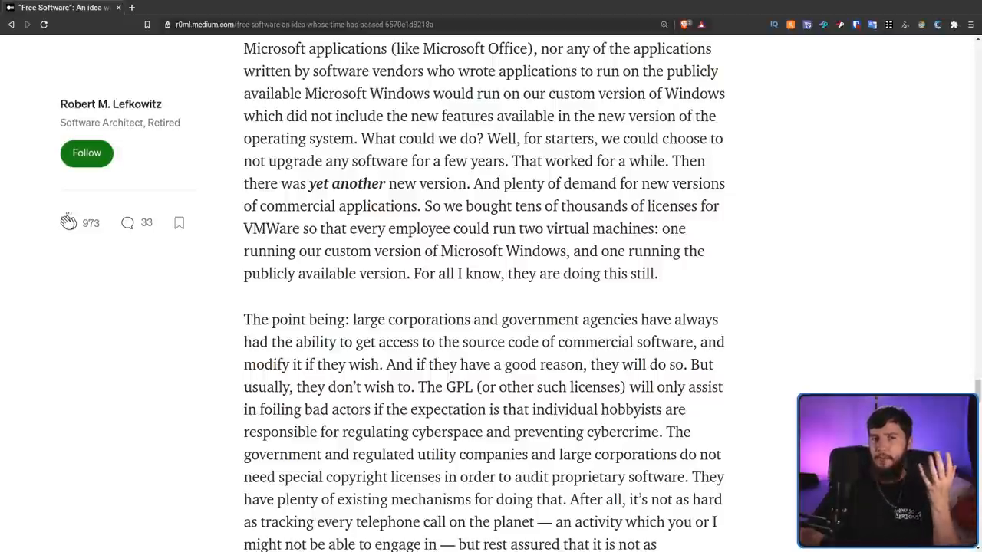
Step: Scroll to the cybercrime losses and code signing paragraph
scroll("down", 3)
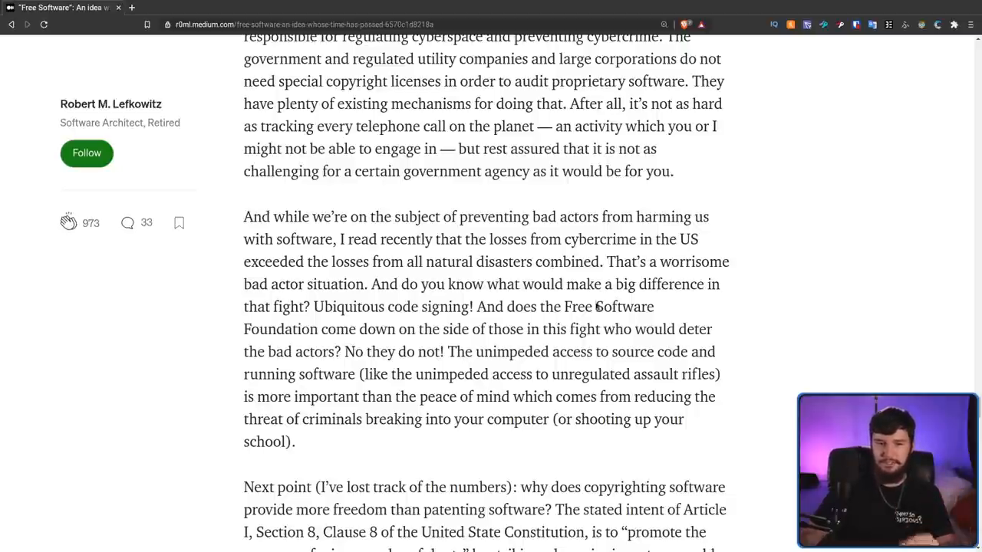
mouse_move(638, 343)
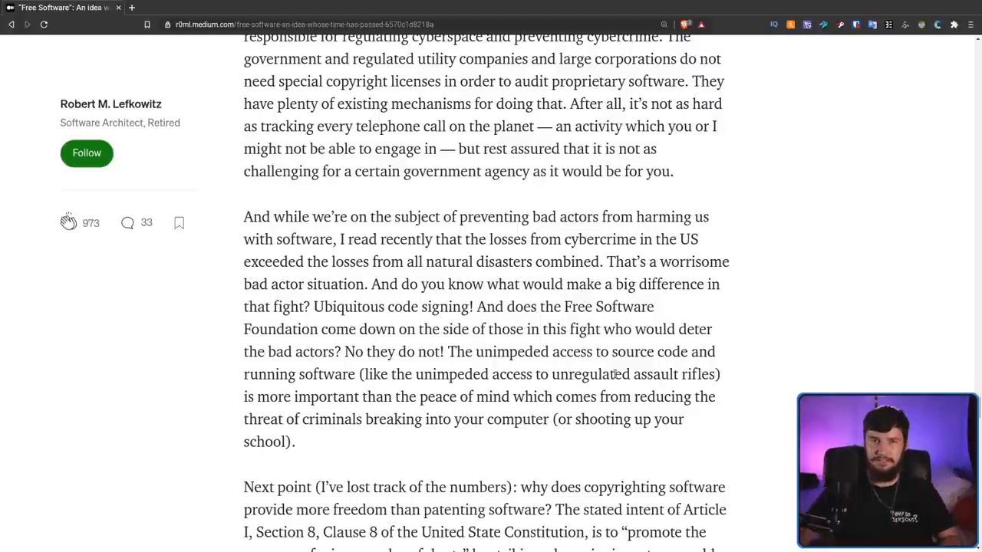
mouse_move(182, 126)
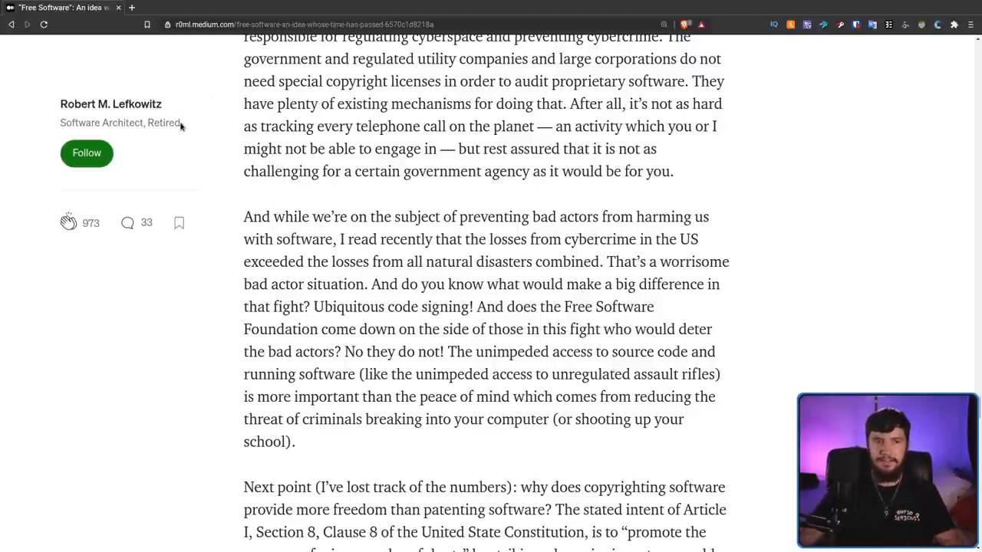
double_click(102, 123)
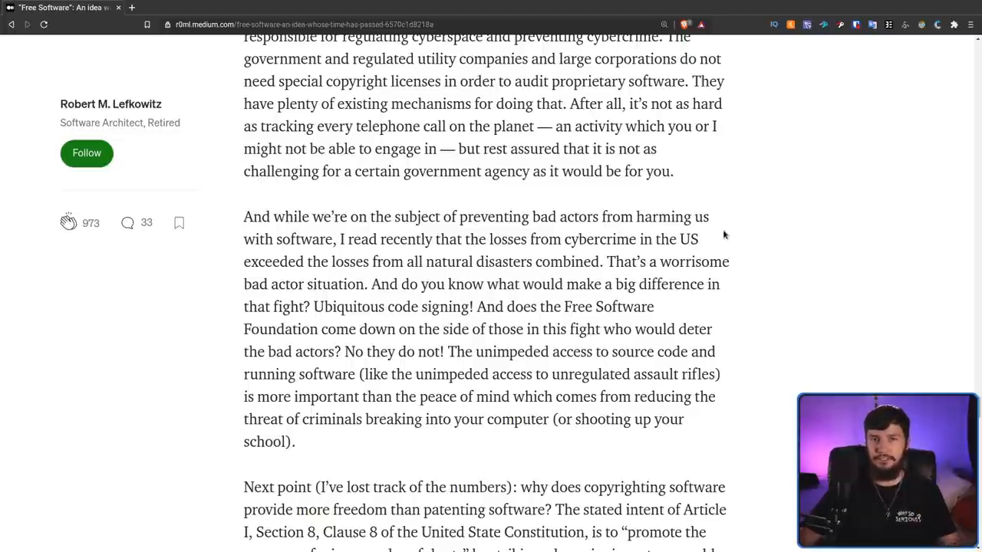
Step: Scroll to the closing 'liberally licensed software' paragraph and the article's topic tags
scroll("up", 3)
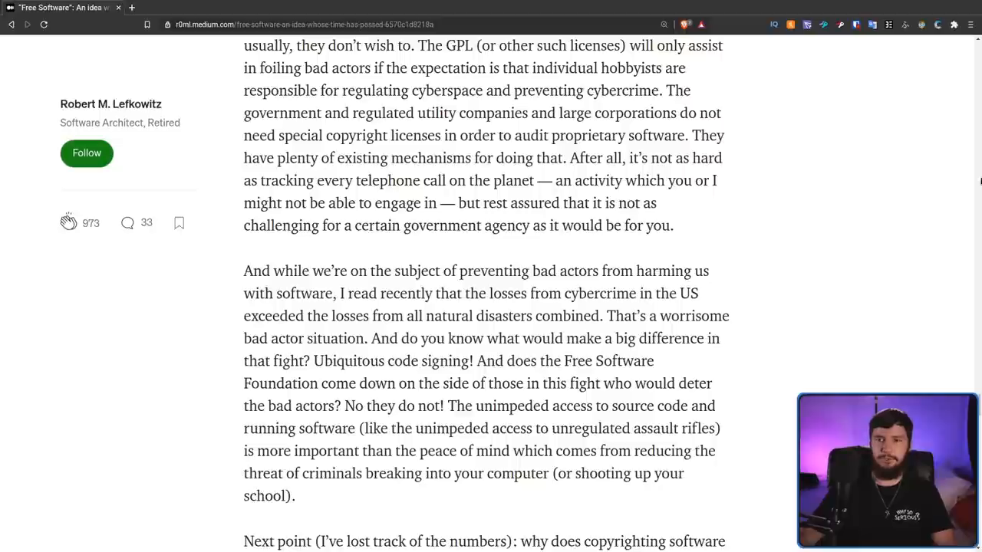
scroll("down", 3)
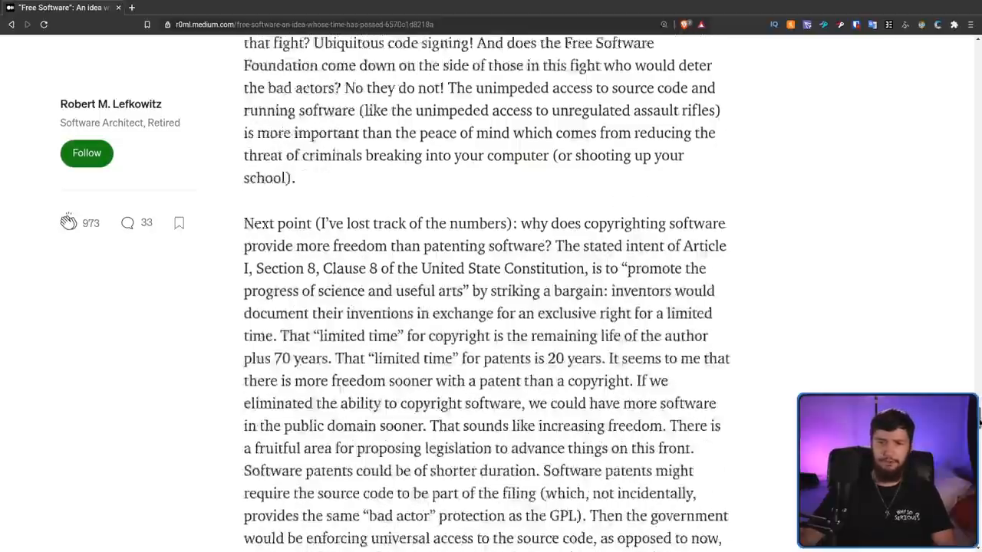
scroll("down", 3)
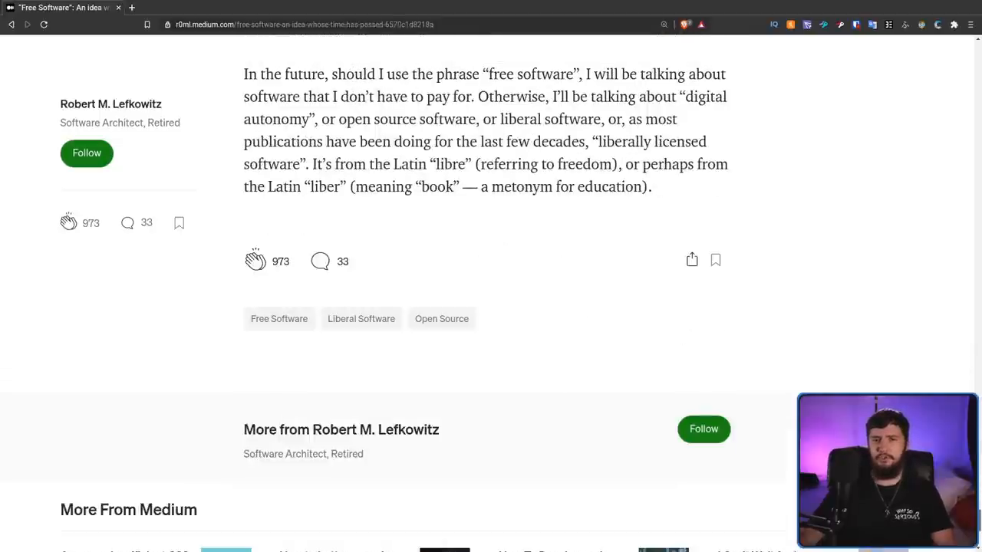
scroll("up", 3)
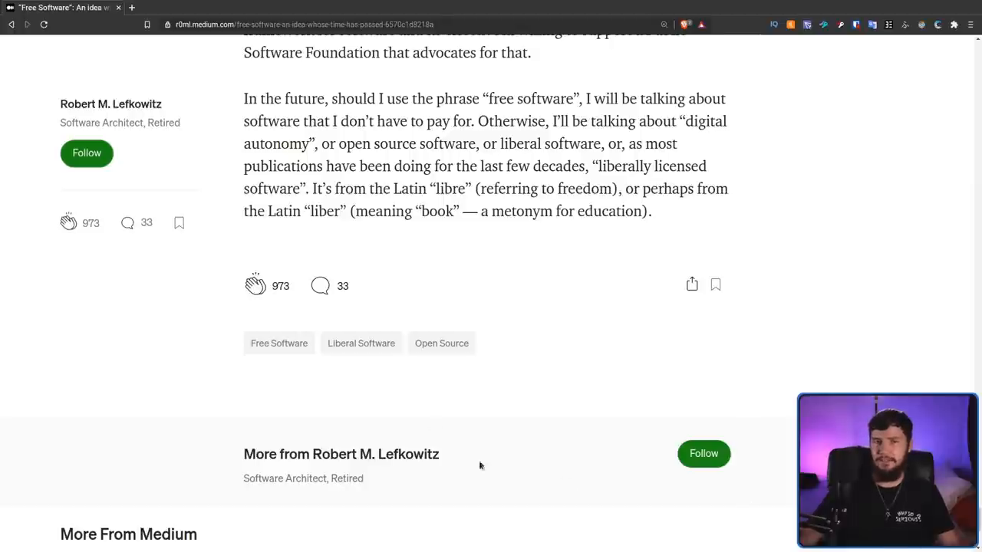
mouse_move(463, 384)
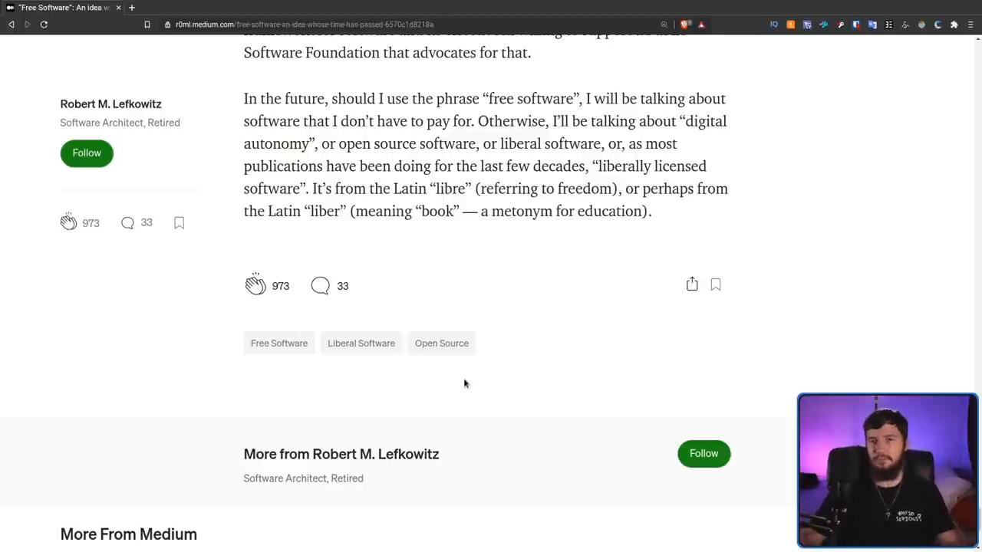